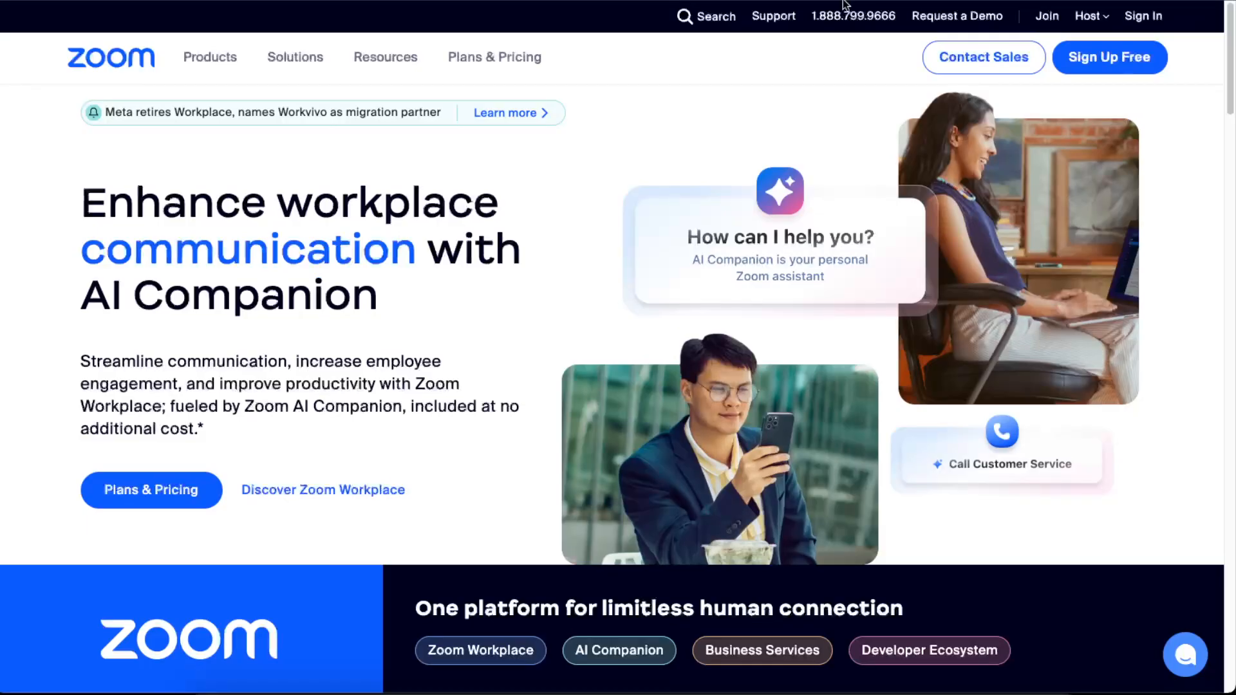
mouse_move(737, 282)
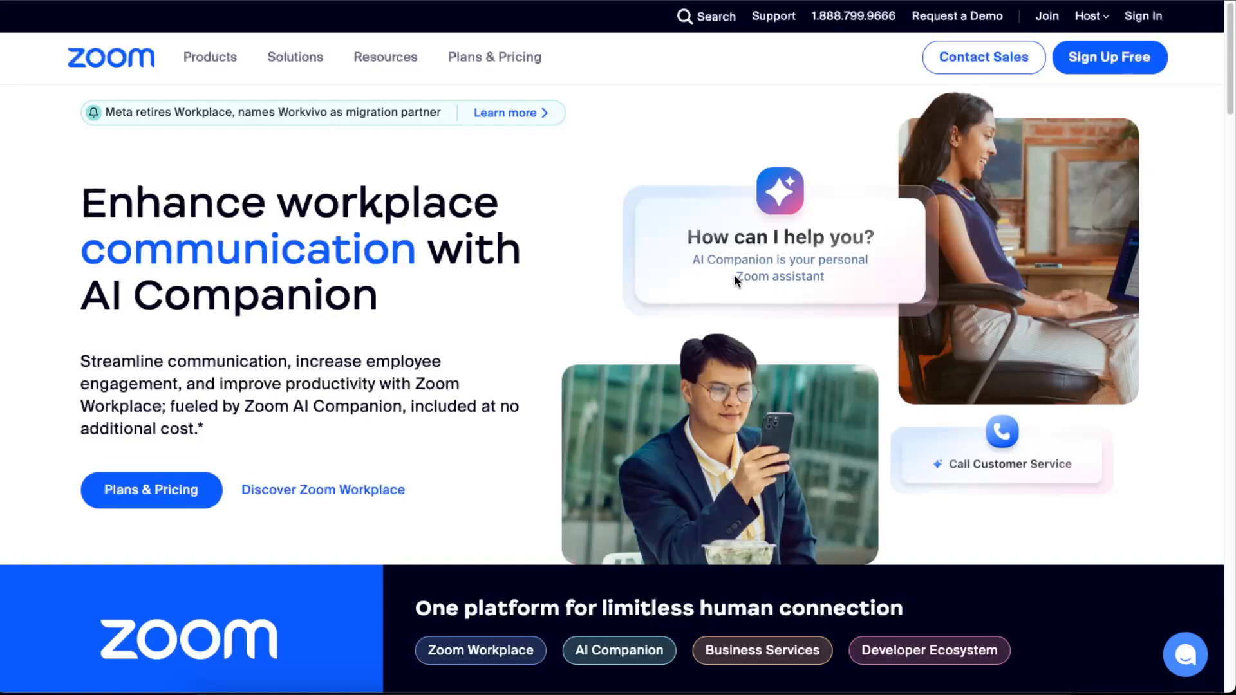
mouse_move(758, 108)
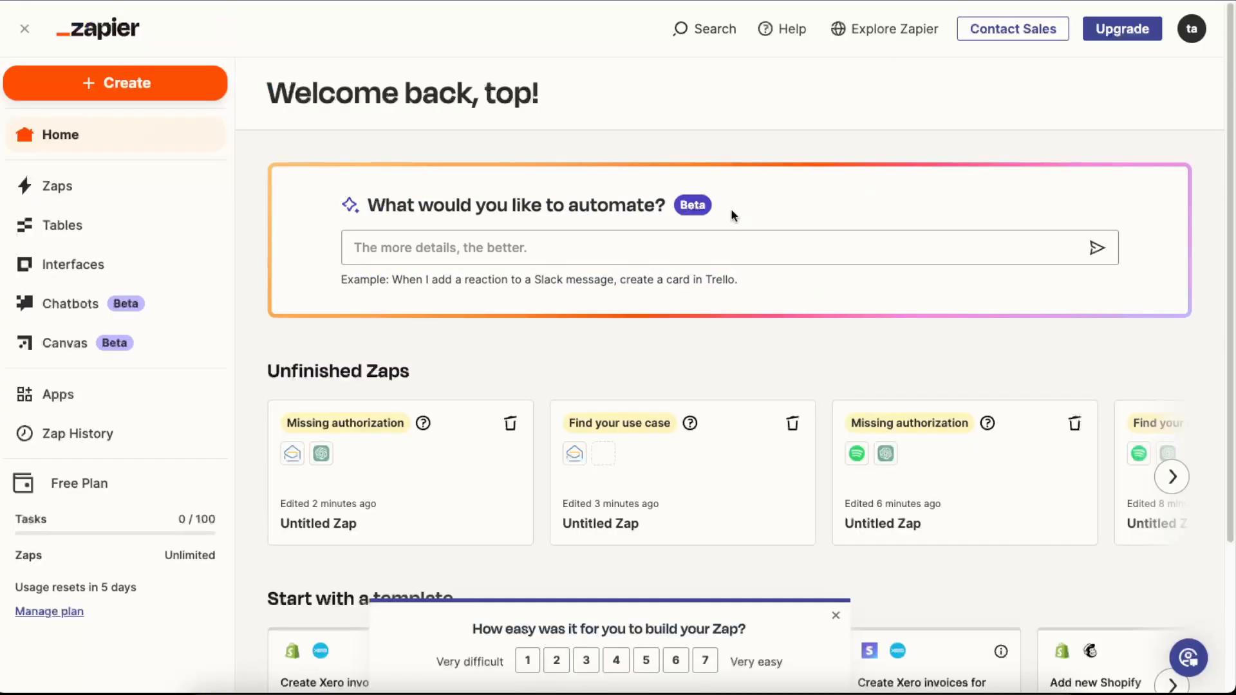
mouse_move(438, 274)
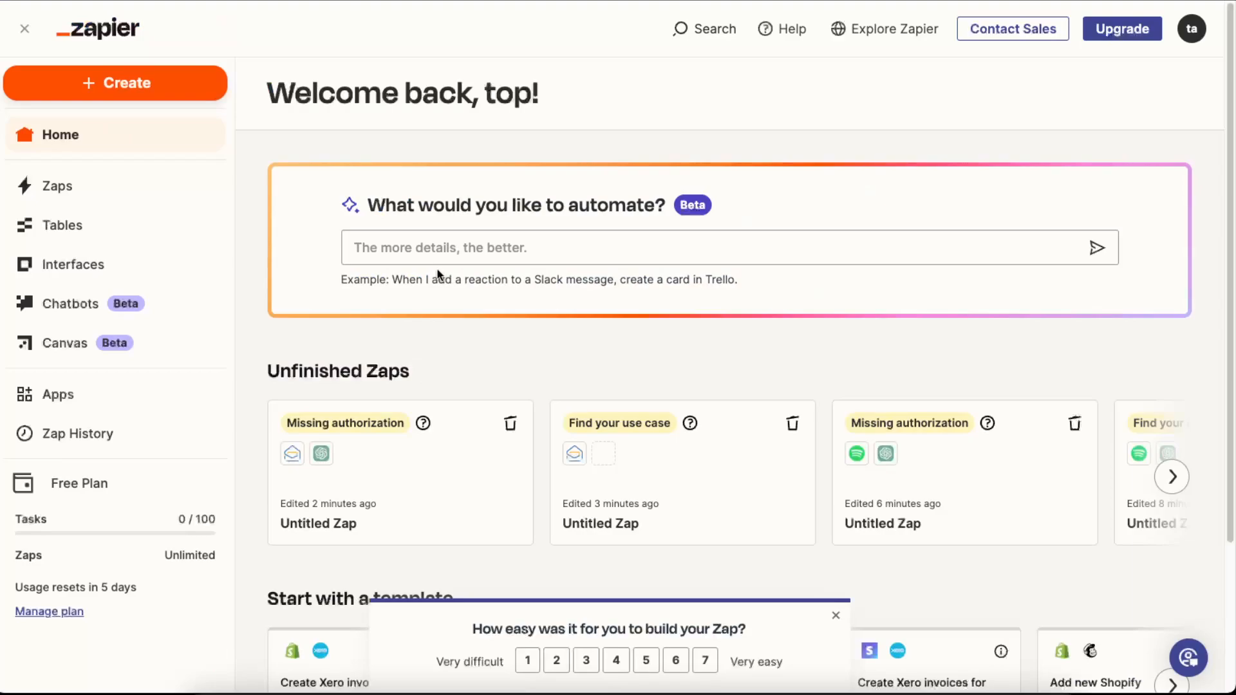
mouse_move(229, 161)
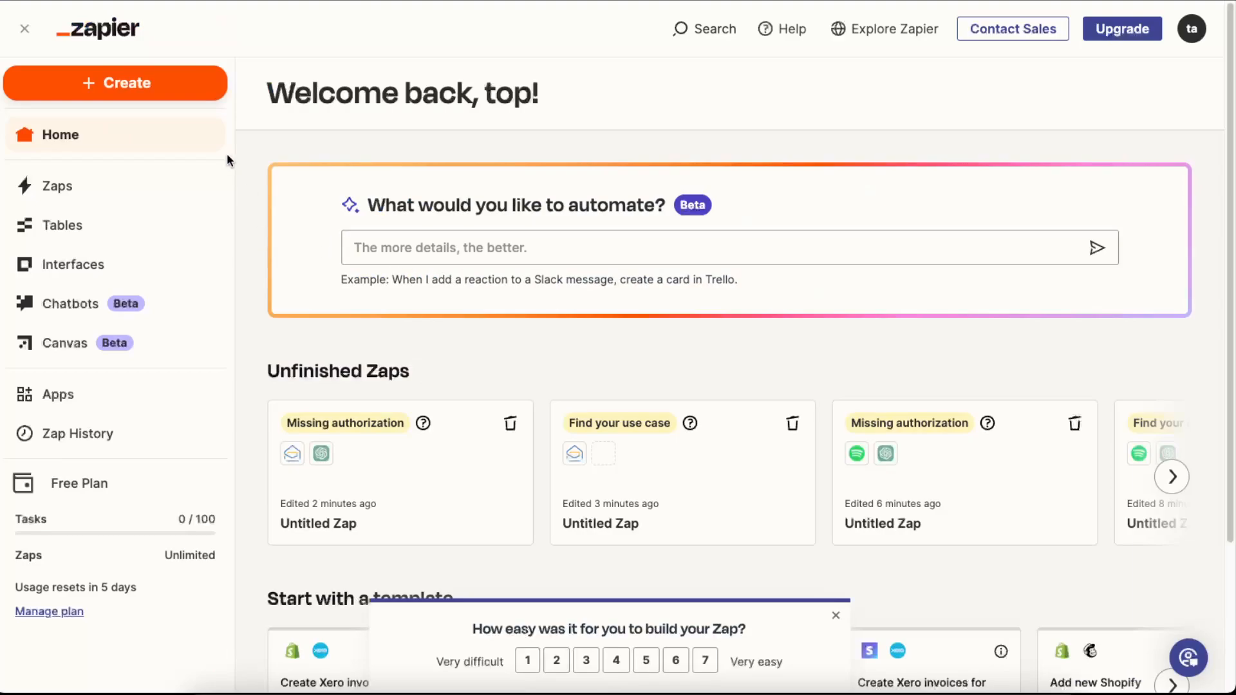
mouse_move(156, 84)
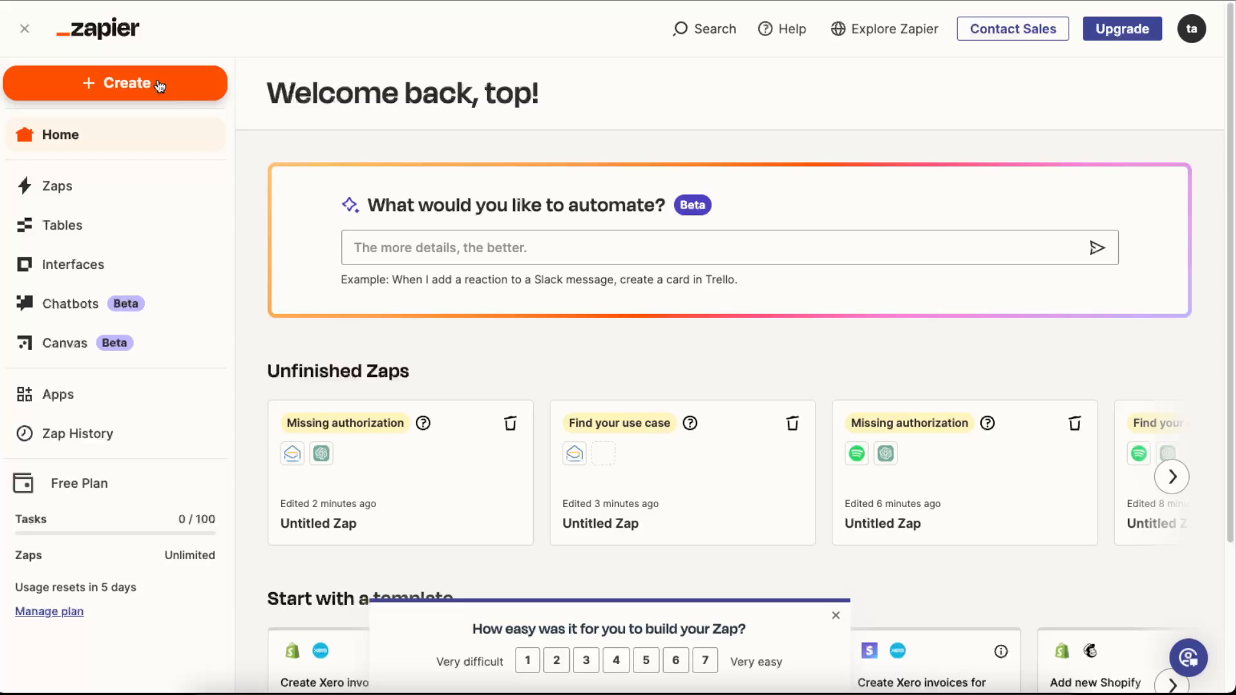
mouse_move(78, 134)
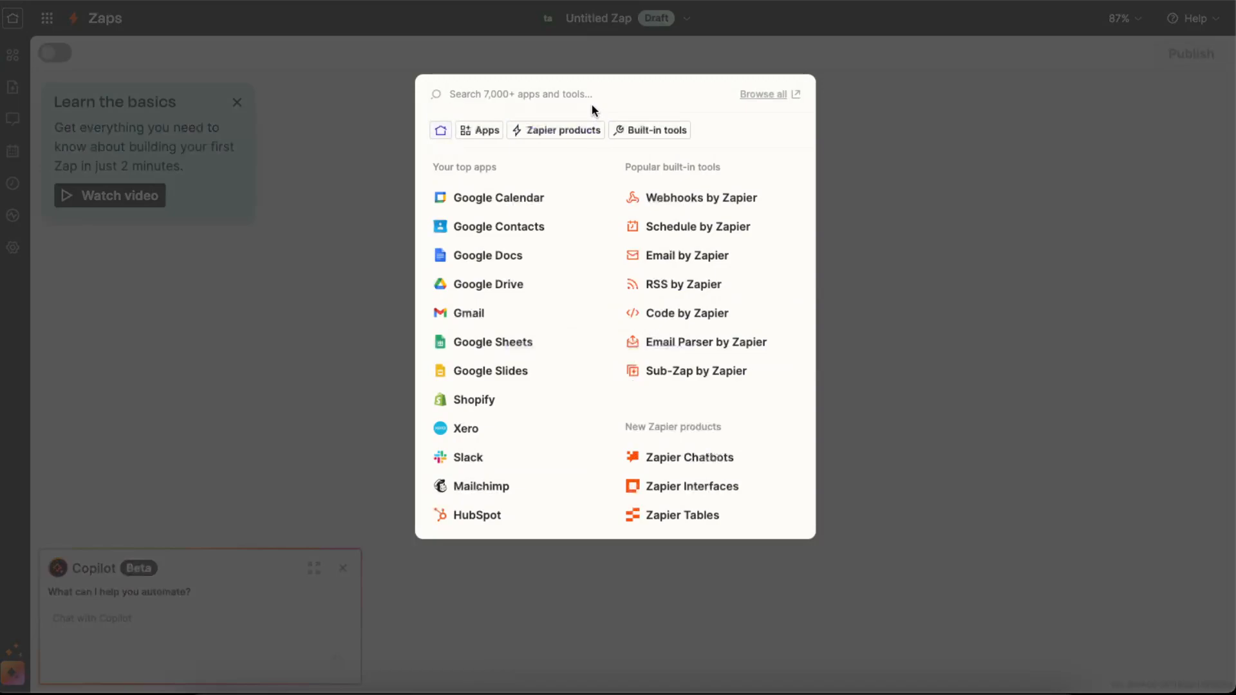
Step: Search 'zoom' and choose Zoom as the trigger app
text(zoom)
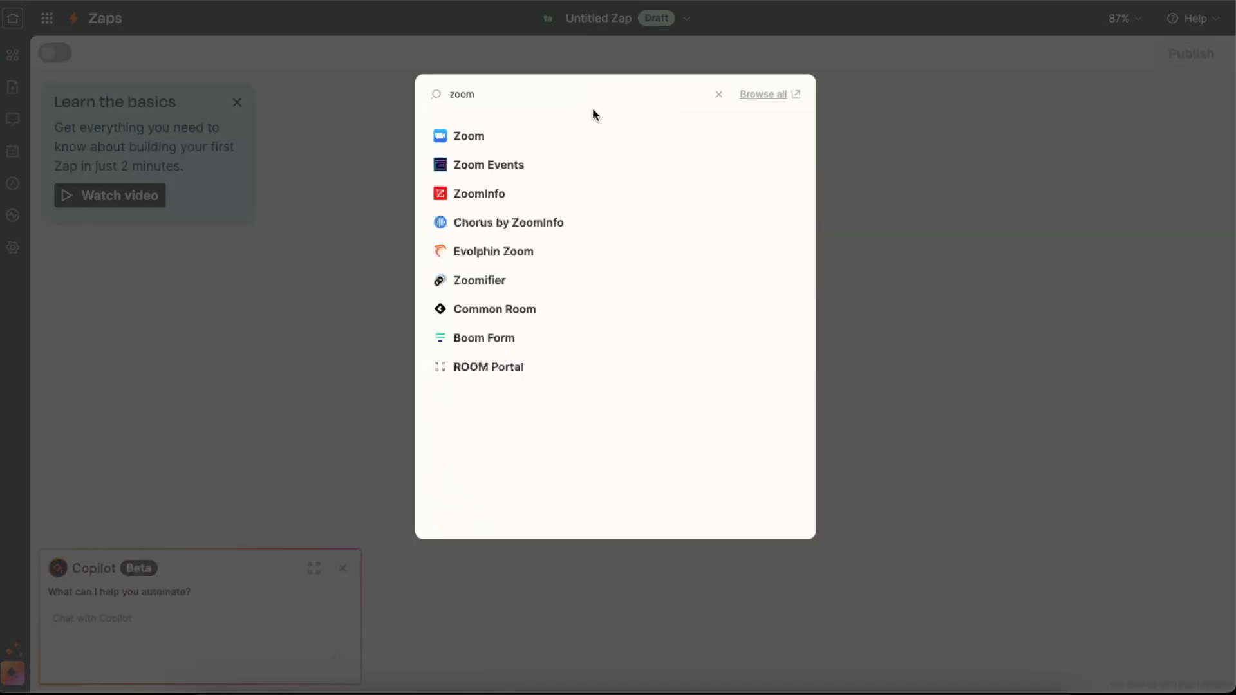
click(469, 136)
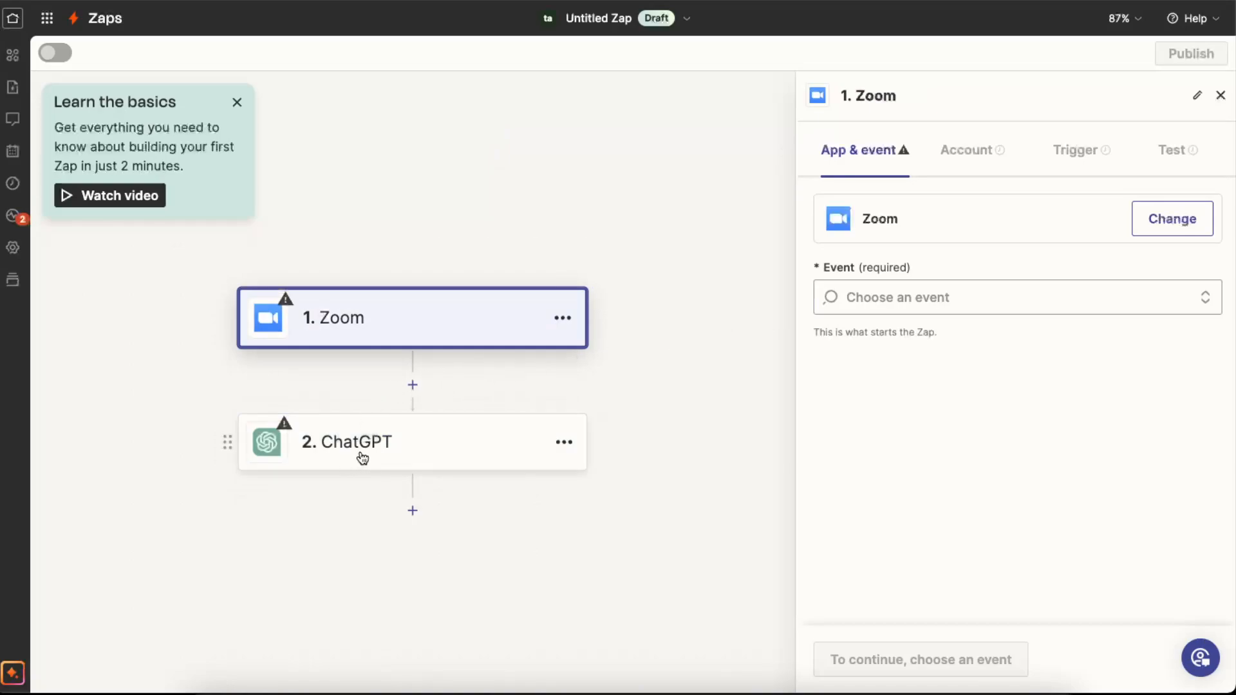
mouse_move(868, 283)
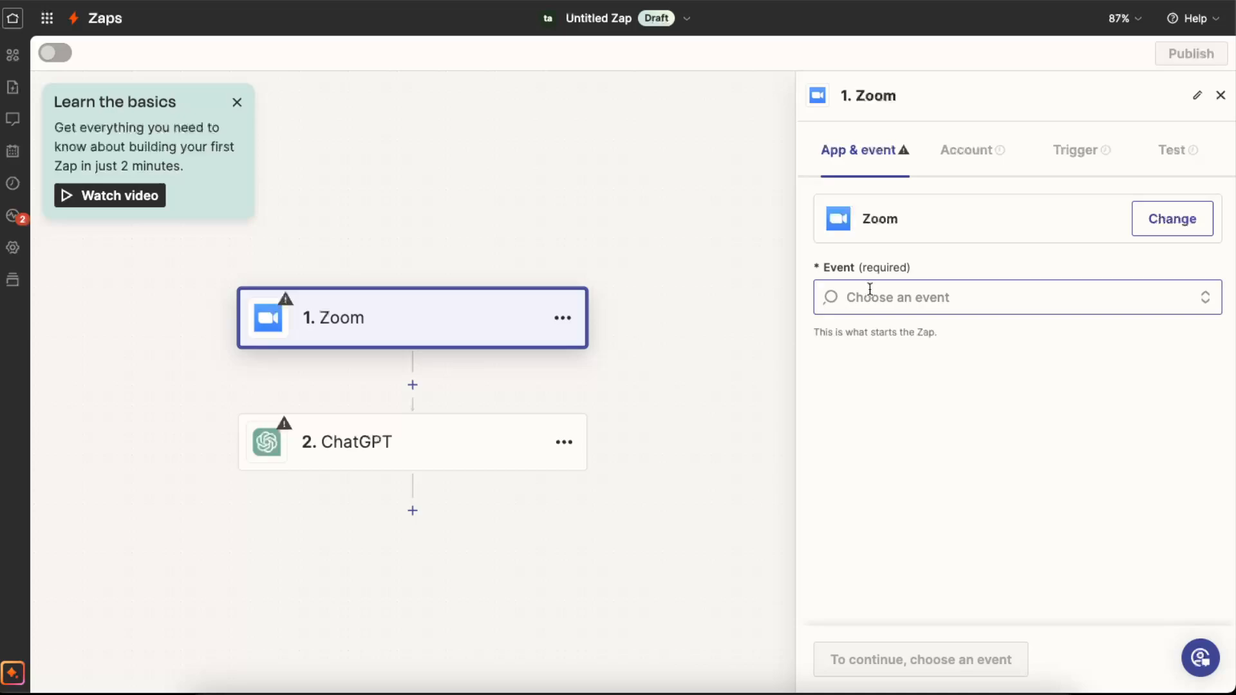
Step: Set the Zoom trigger event to New Meeting
click(1009, 297)
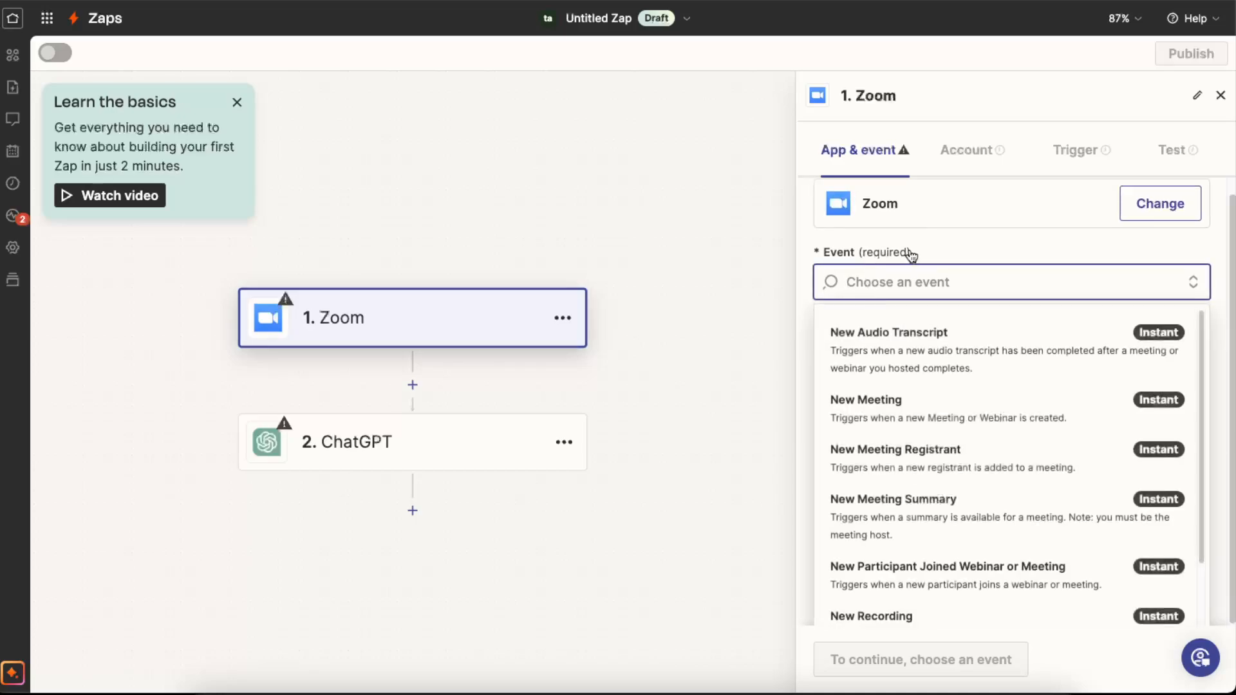
mouse_move(954, 282)
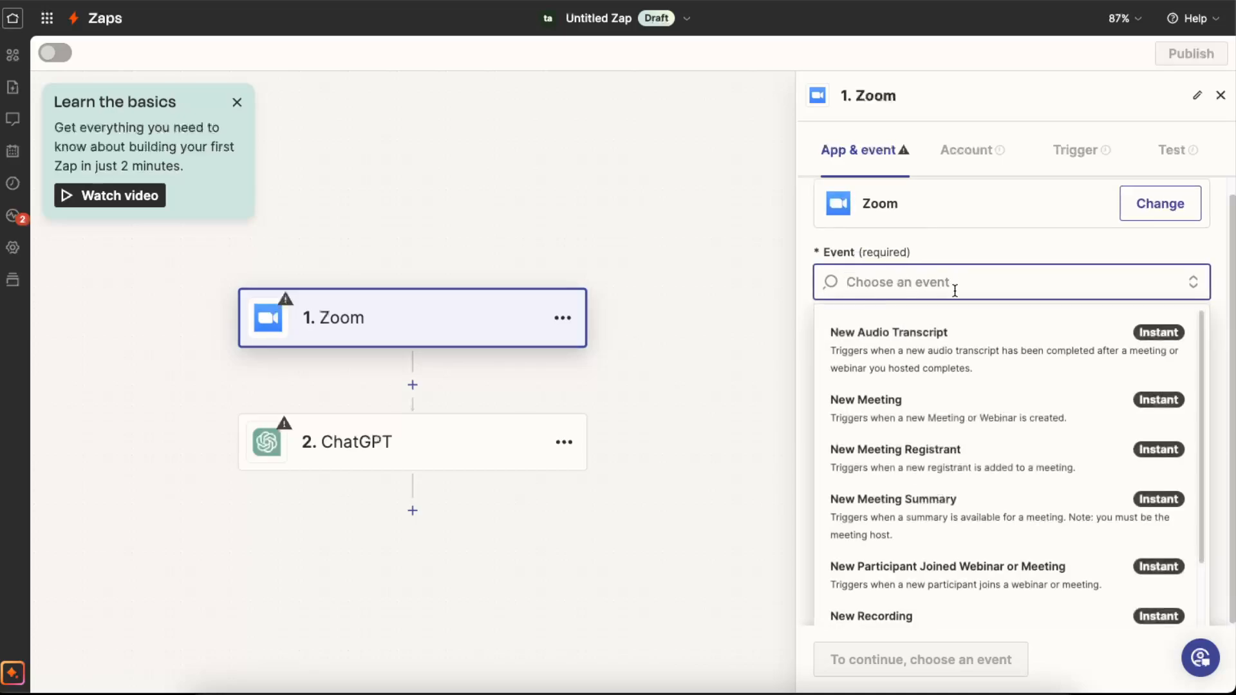
mouse_move(914, 417)
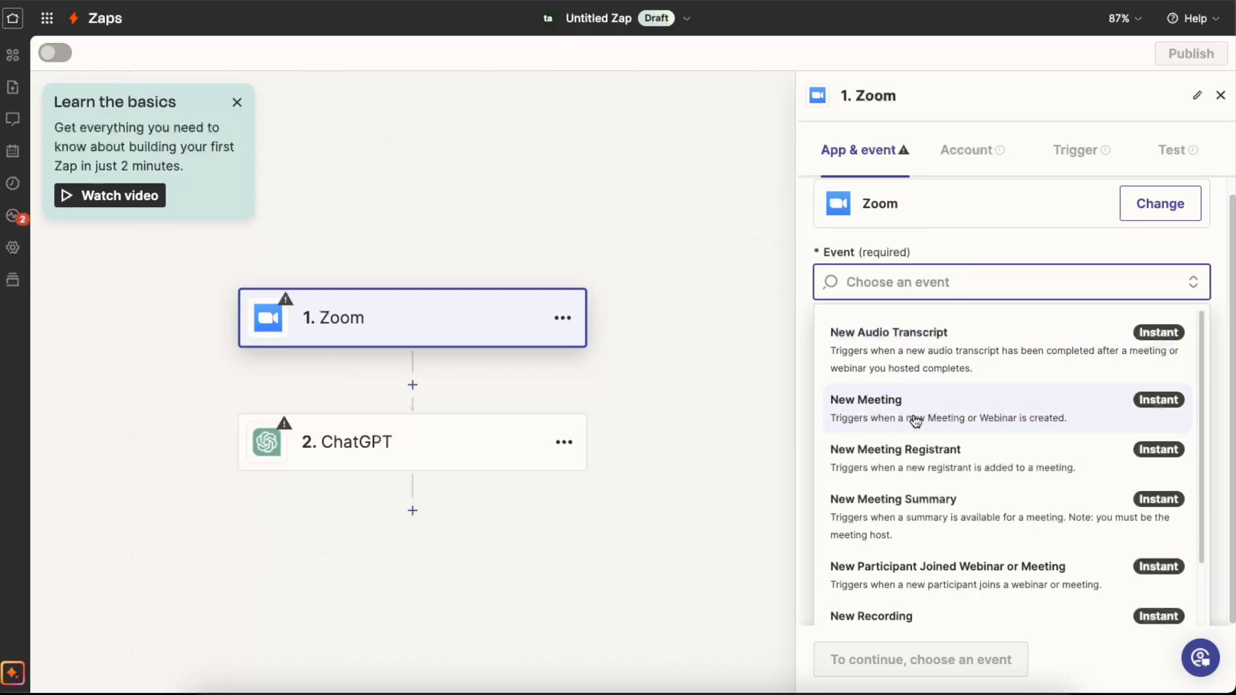
click(865, 399)
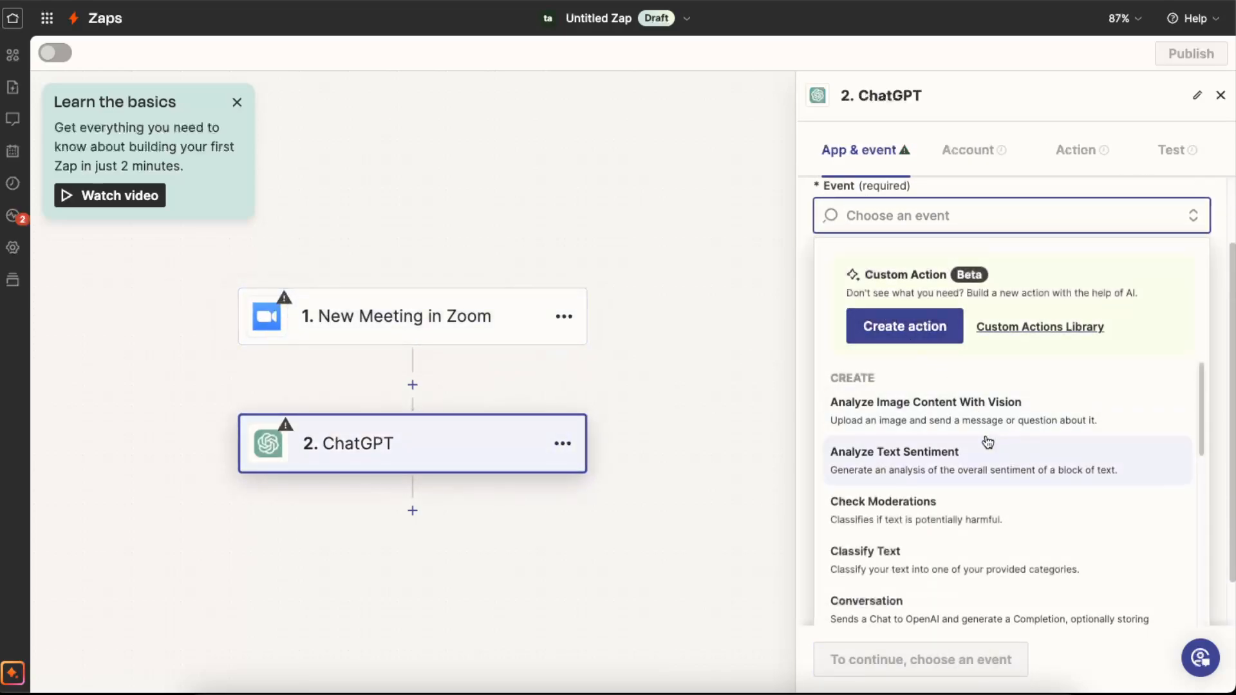
Step: Set the ChatGPT action event to Create Translation and continue to account connection
scroll(down, 3)
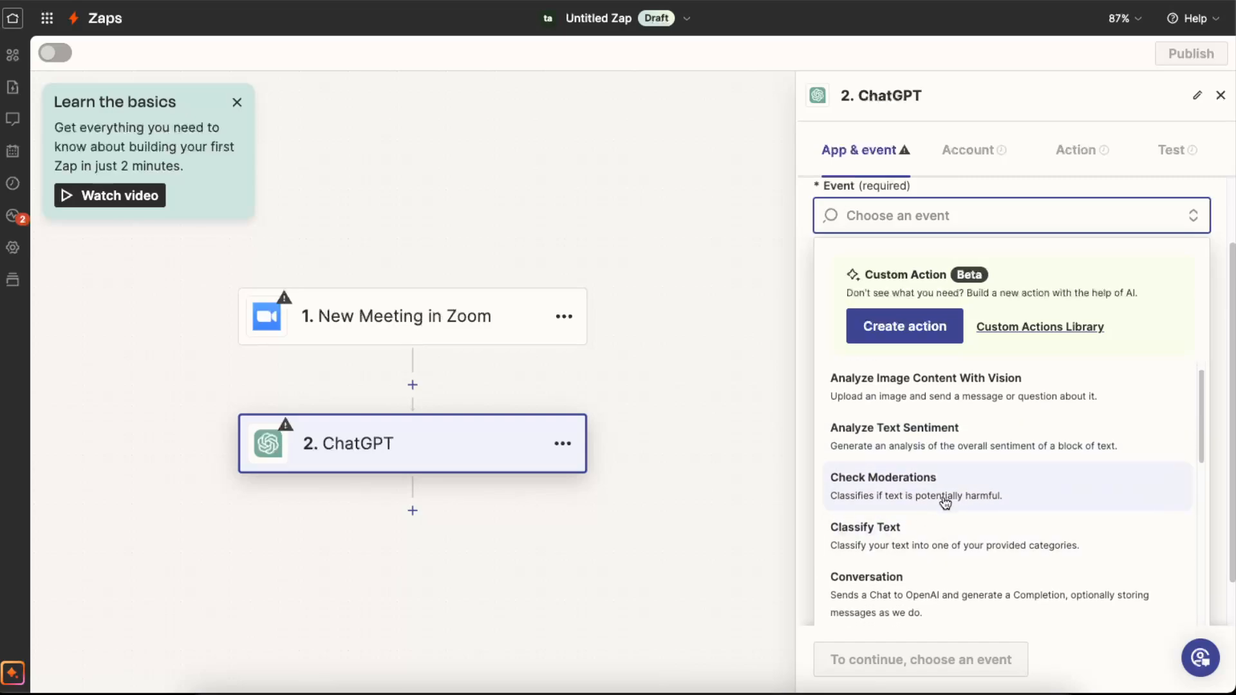
scroll(down, 3)
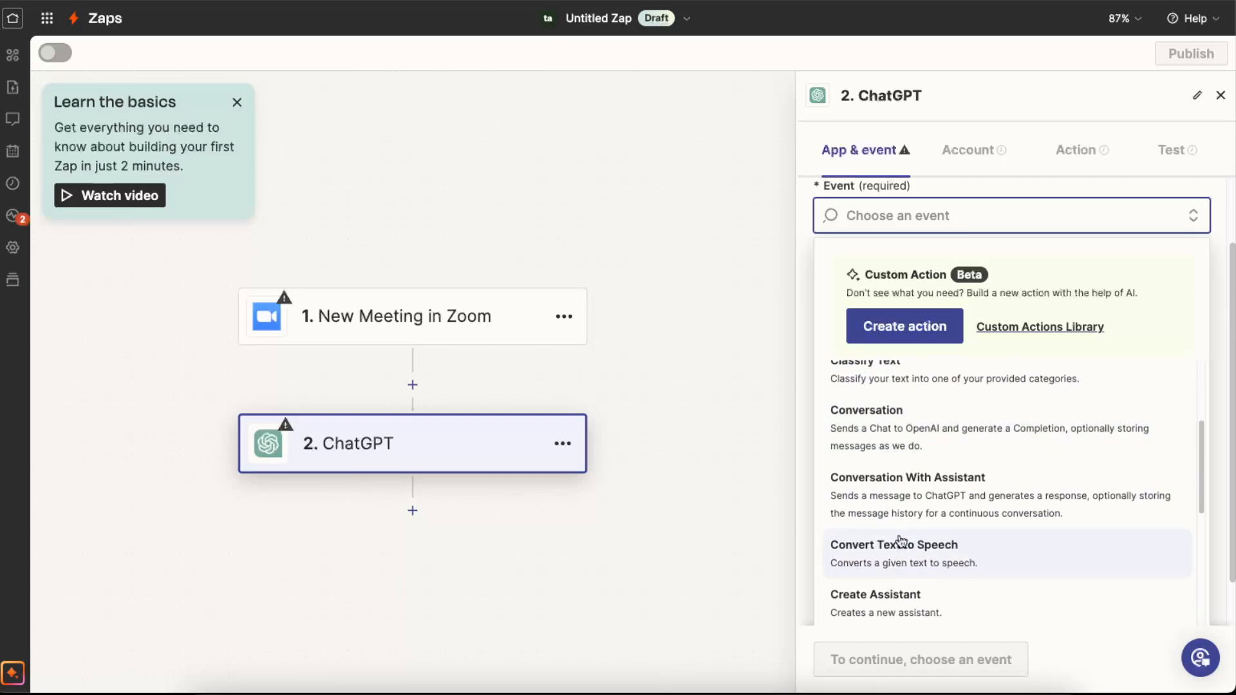
scroll(down, 3)
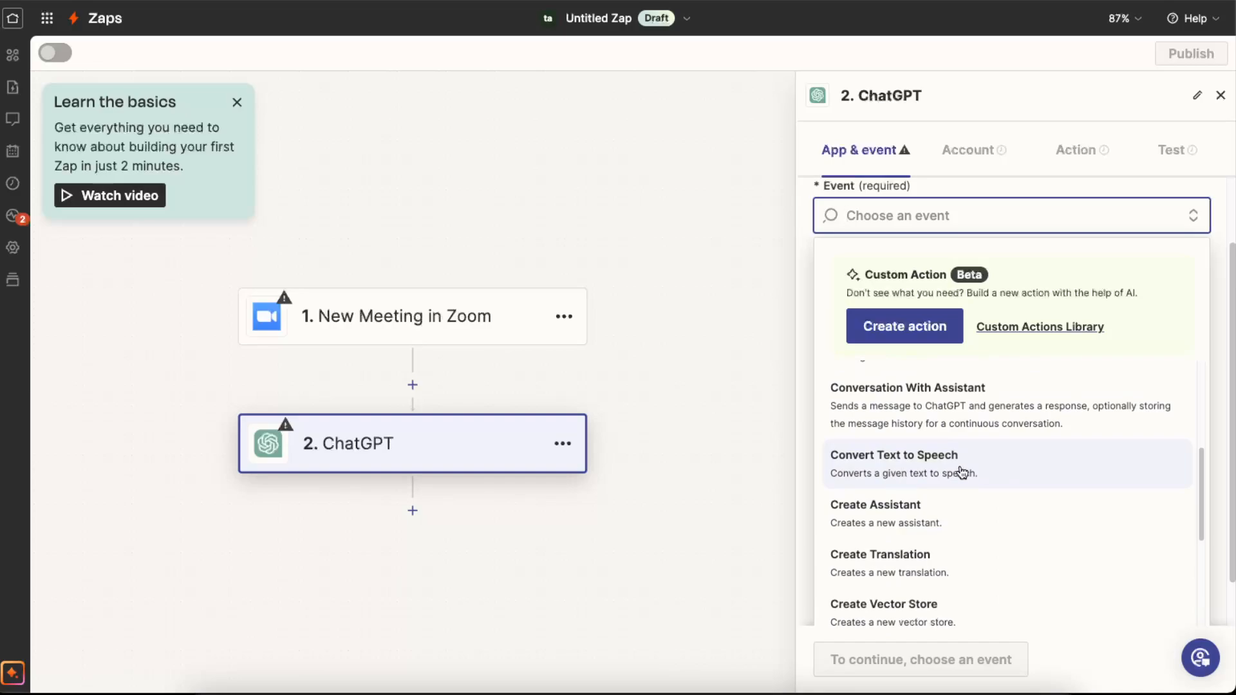
scroll(down, 3)
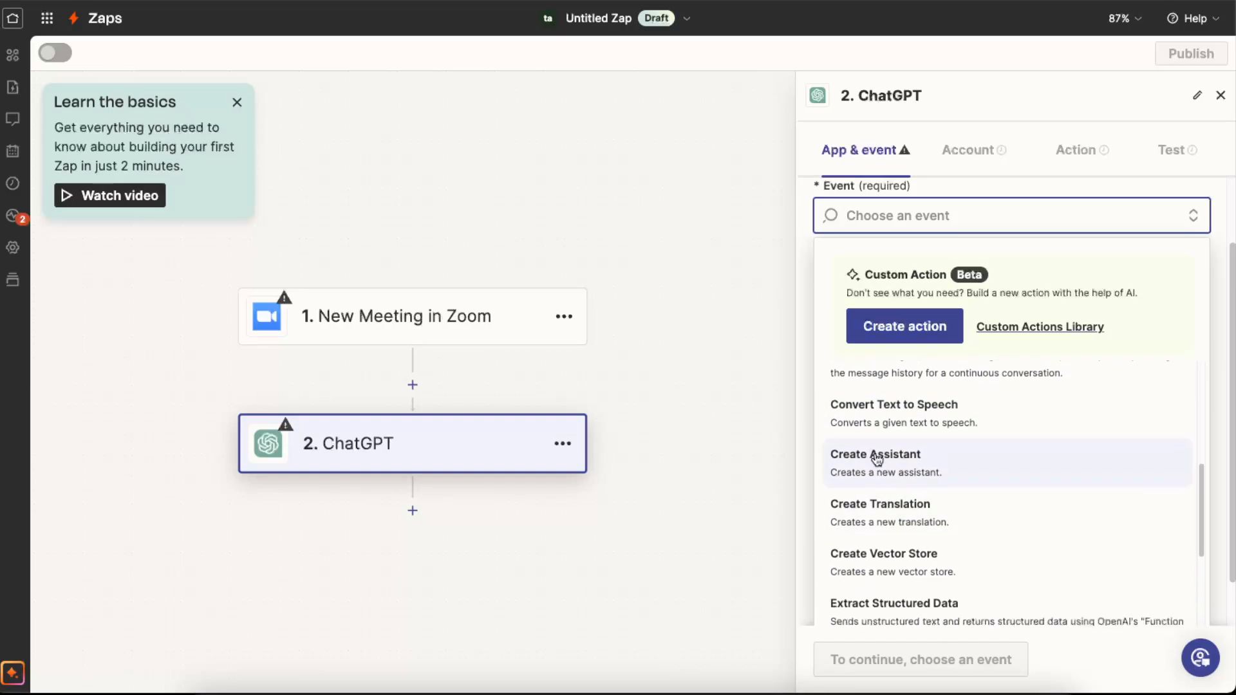
click(879, 503)
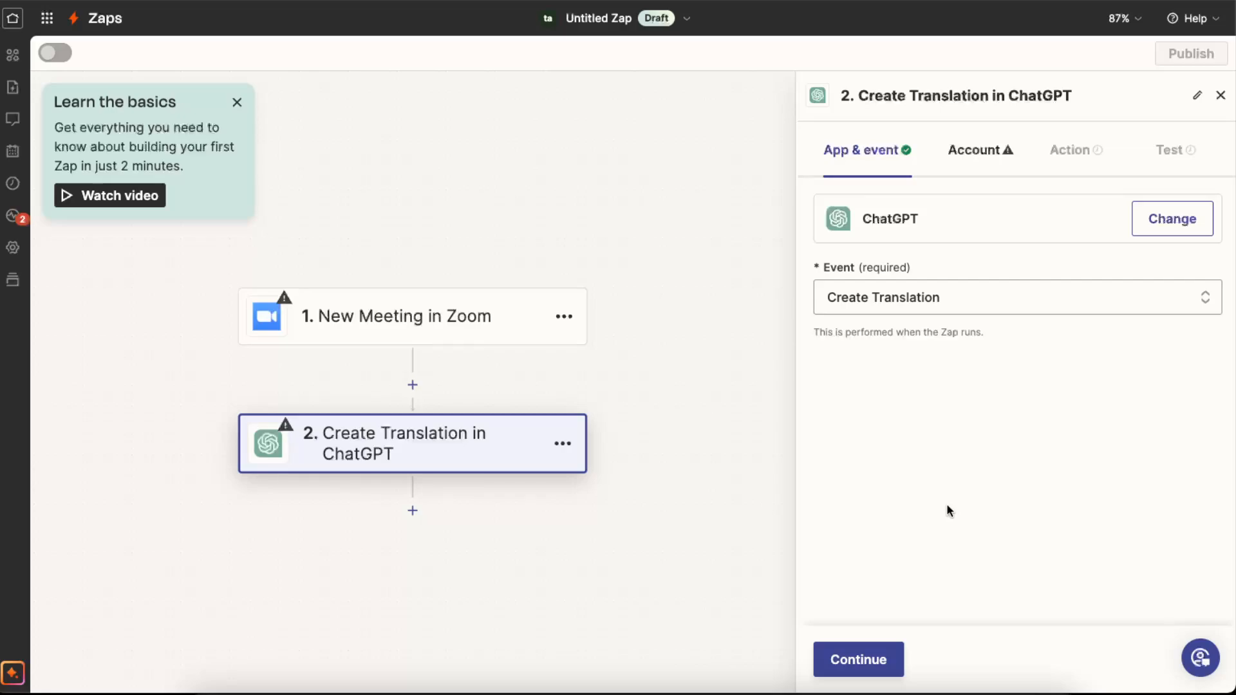
click(980, 149)
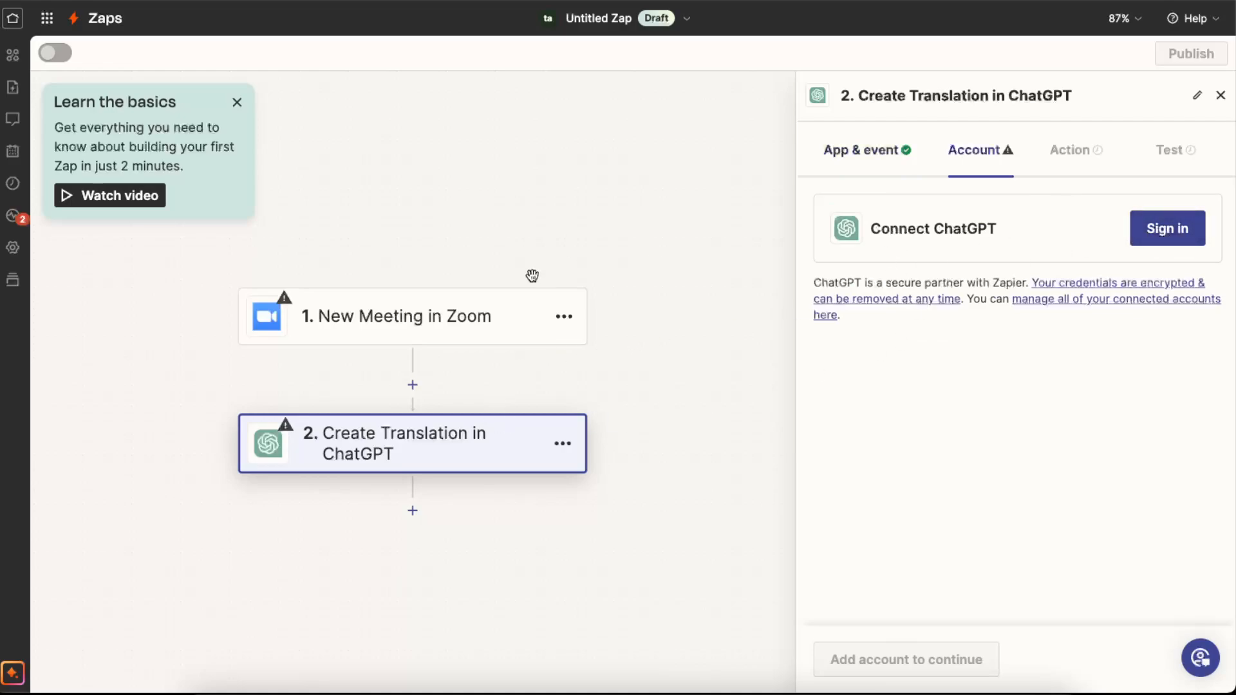
Step: Reopen the Zoom trigger step to show its Connect Zoom sign-in prompt
click(394, 317)
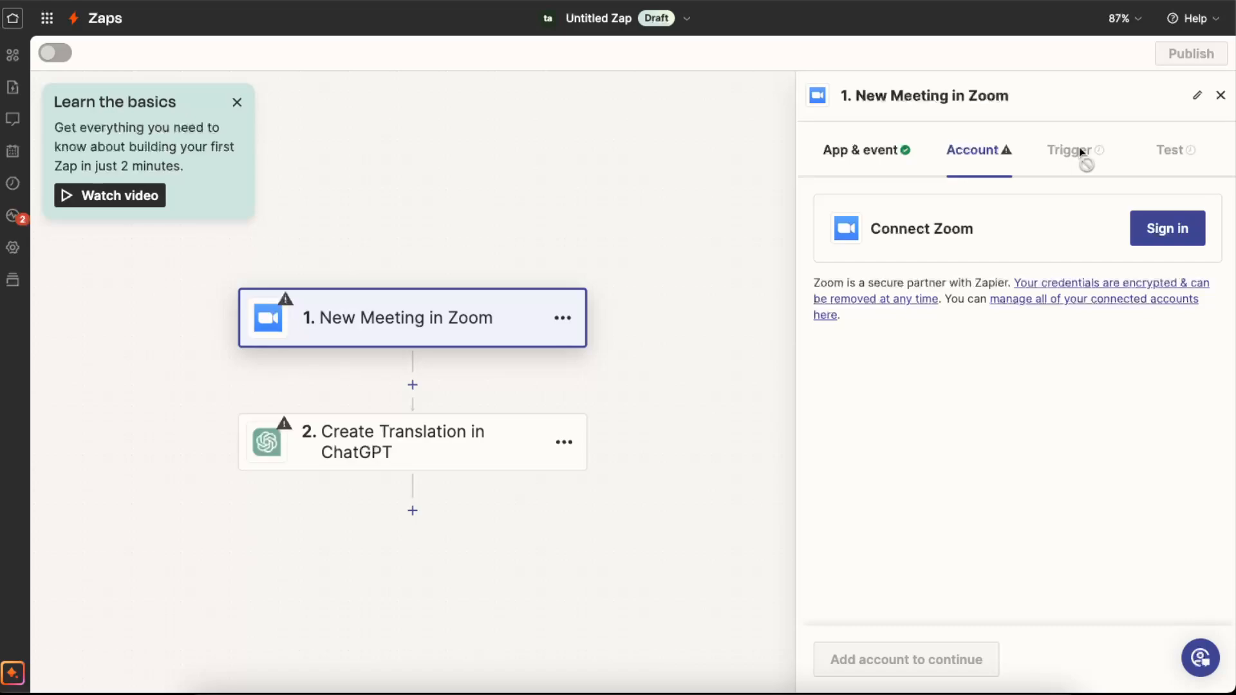
mouse_move(1103, 131)
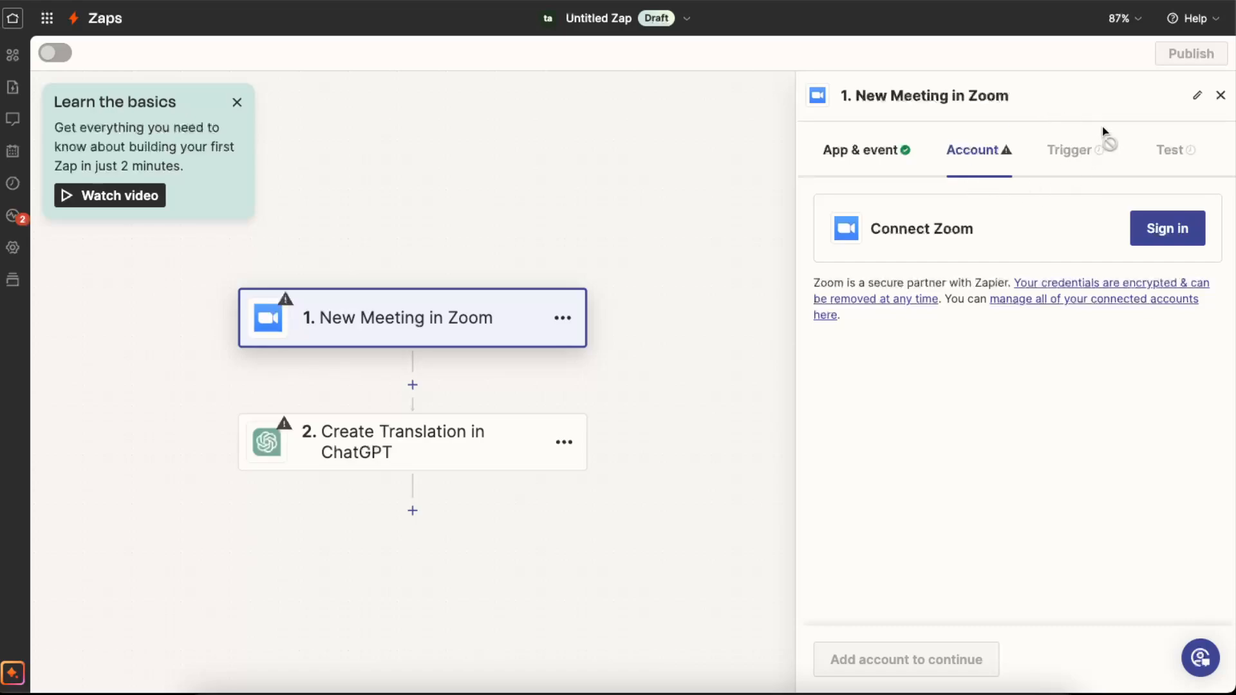
mouse_move(1005, 192)
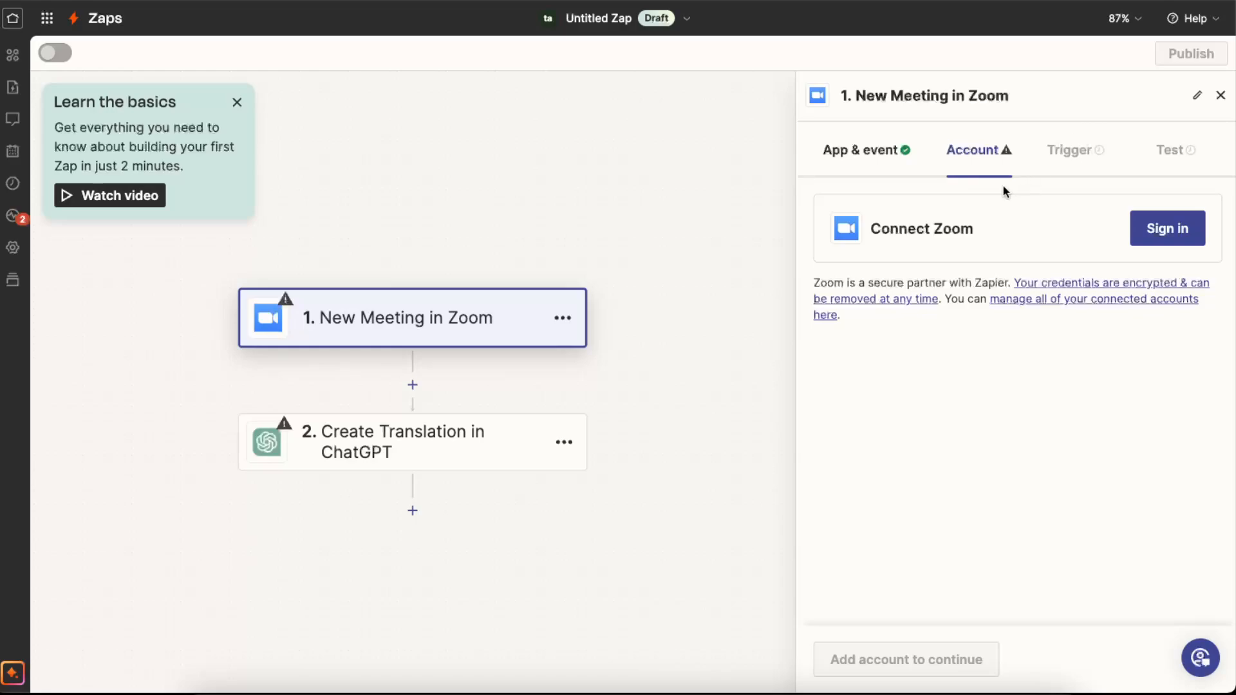
mouse_move(708, 222)
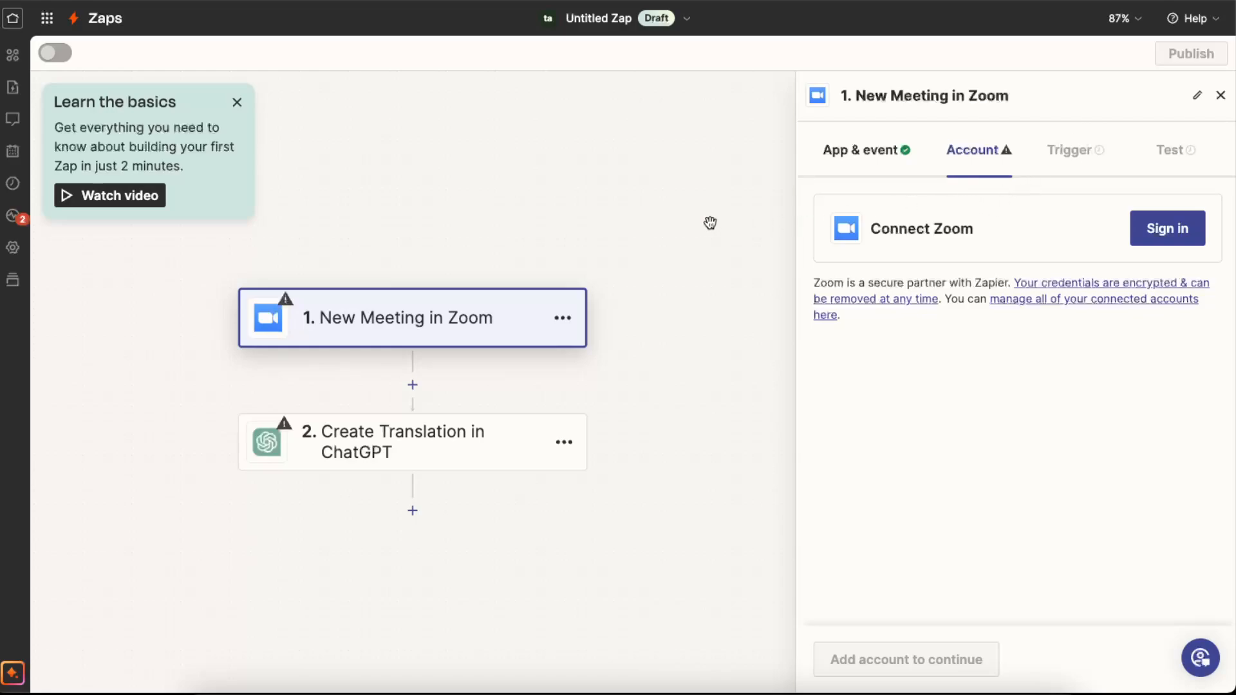